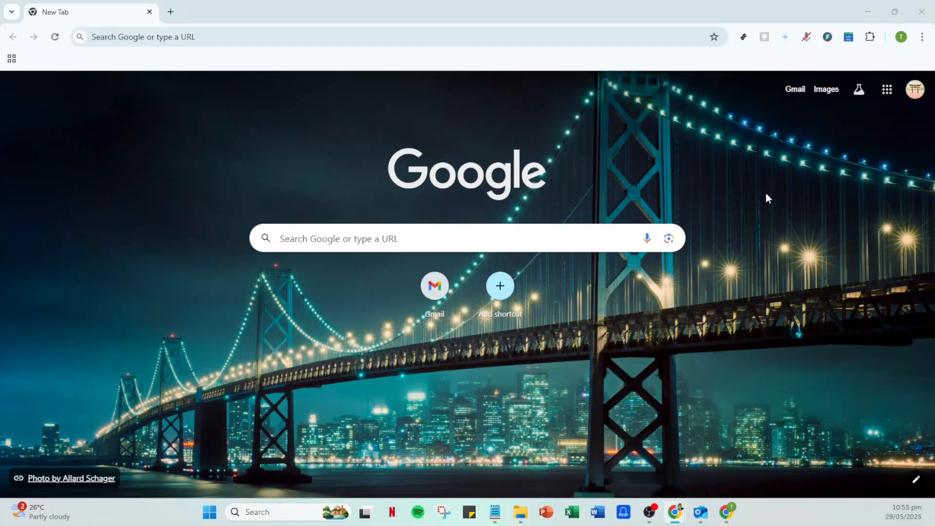
pyautogui.moveTo(760, 201)
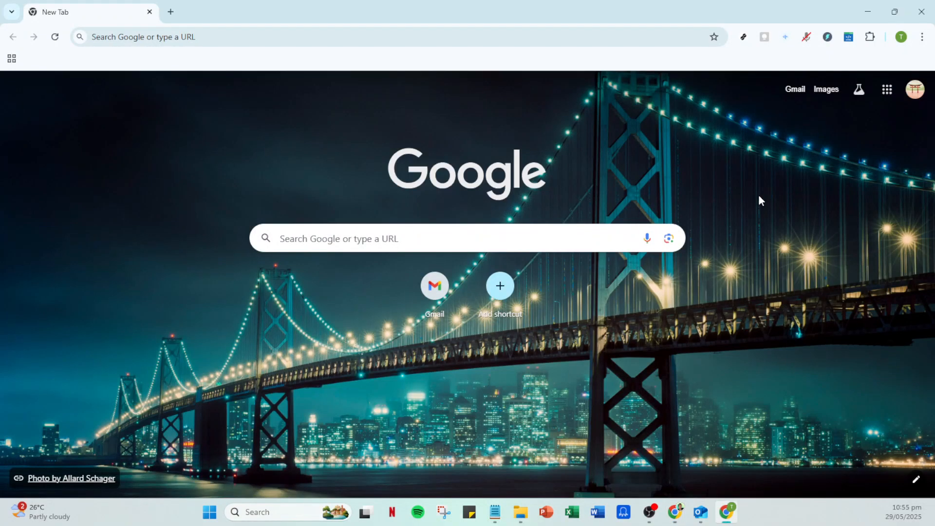
pyautogui.moveTo(482, 259)
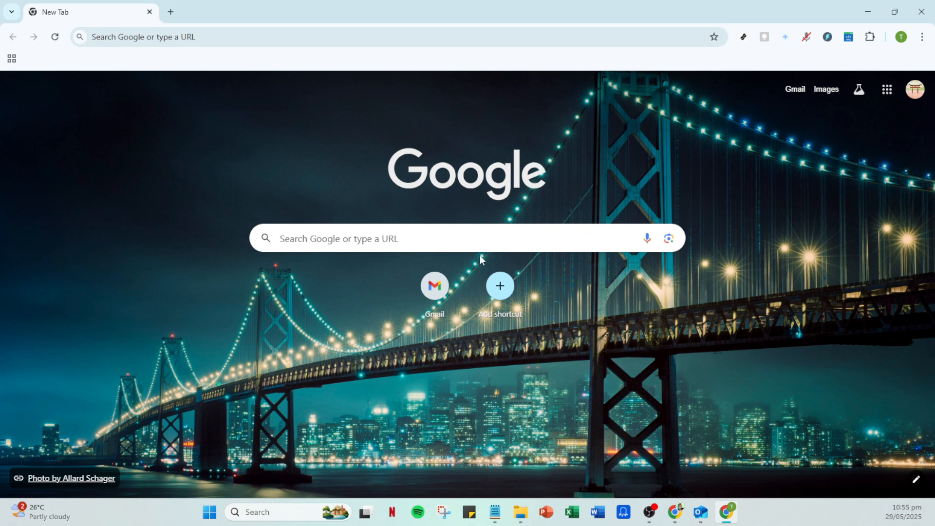
# - Launch Gmail from the Chrome new tab page shortcut
pyautogui.click(434, 286)
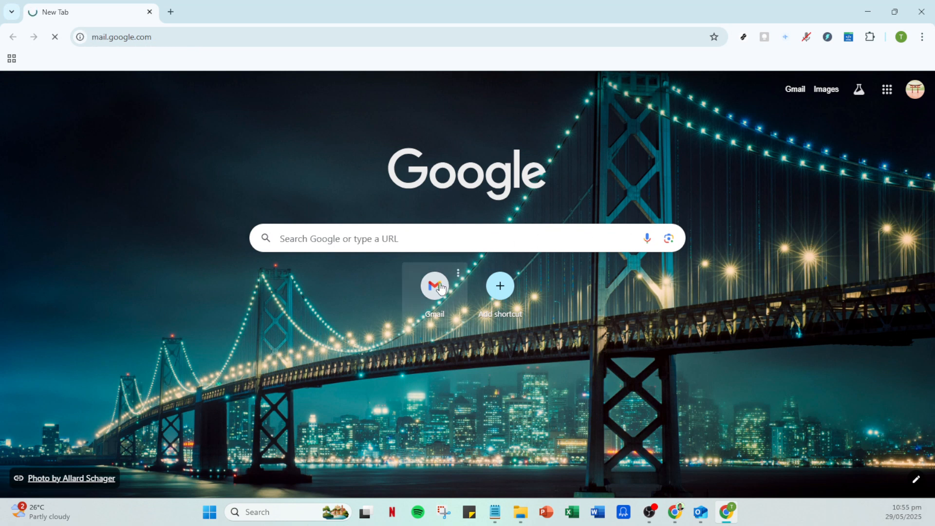
# - Show Gmail's Quick settings panel from the gear icon beside the inbox
pyautogui.click(435, 285)
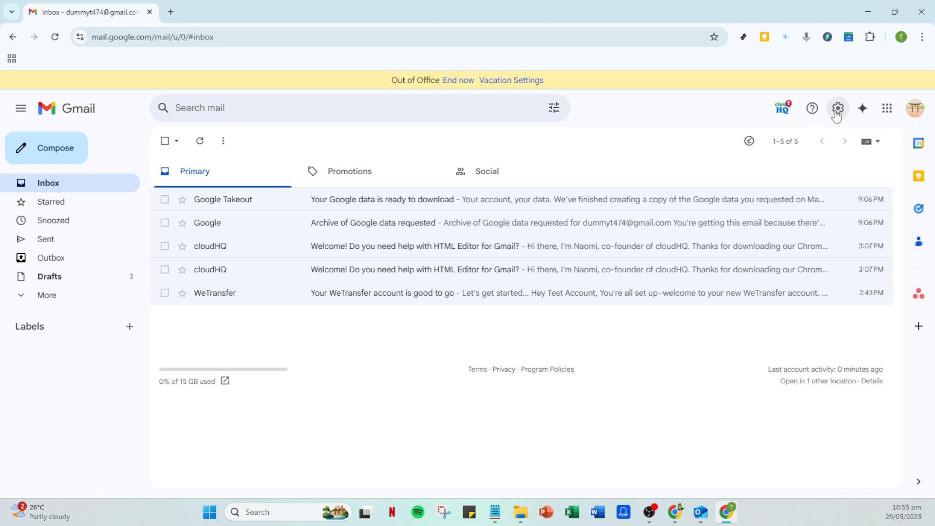
pyautogui.click(837, 108)
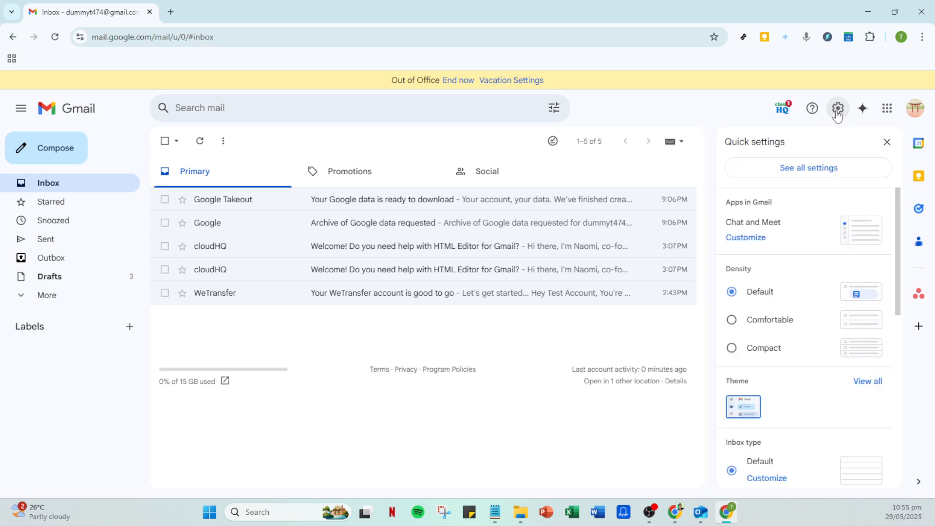
pyautogui.moveTo(811, 107)
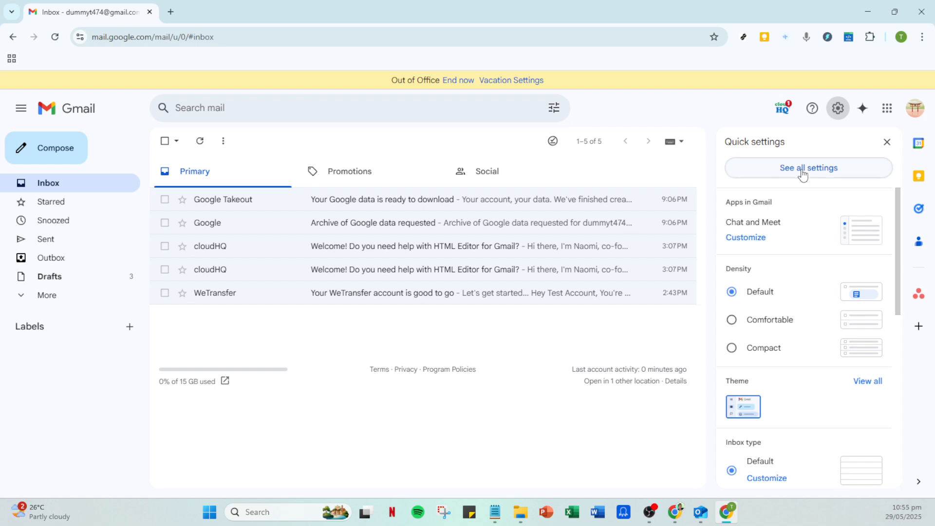
# - Go to 'See all settings' to reach the General settings tab
pyautogui.click(808, 168)
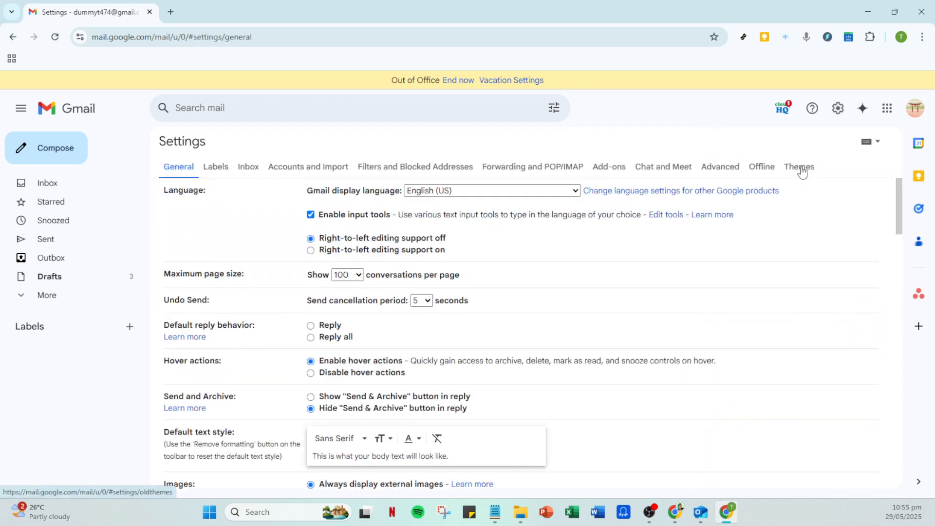
pyautogui.moveTo(801, 170)
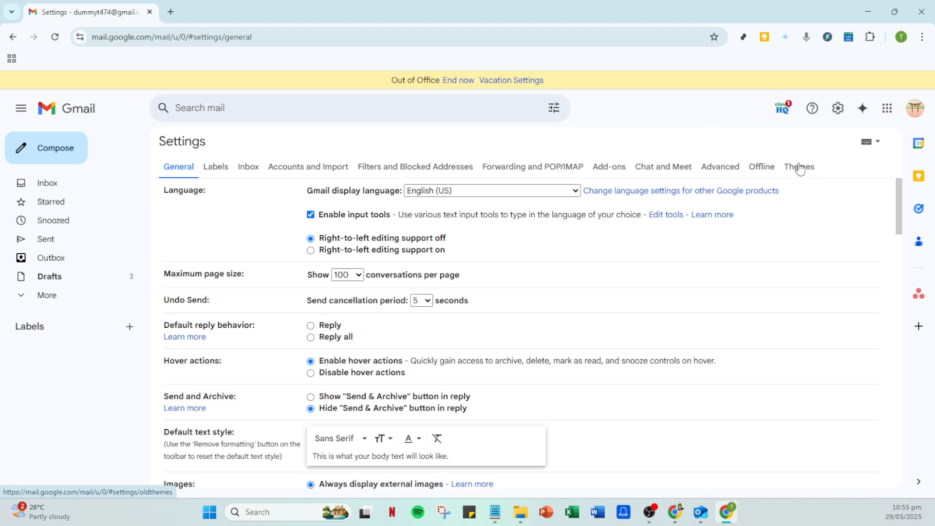
pyautogui.moveTo(765, 169)
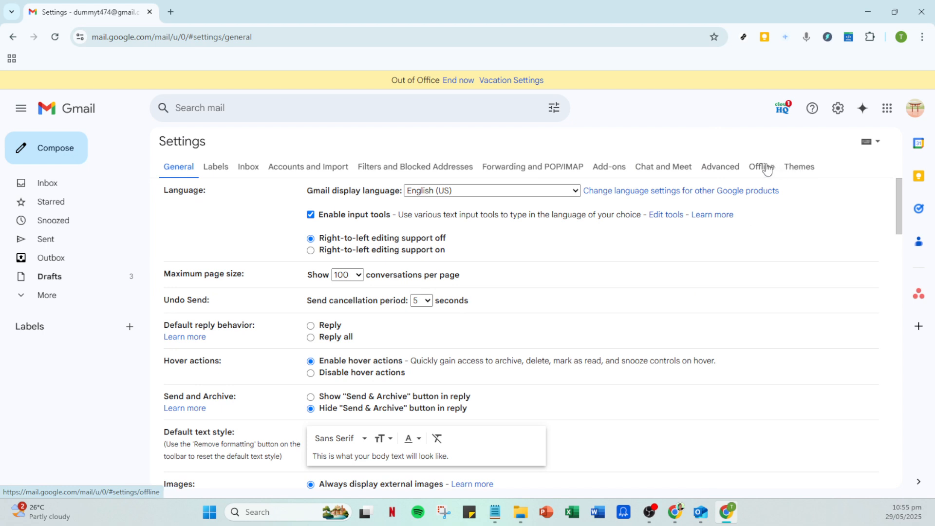
pyautogui.moveTo(538, 173)
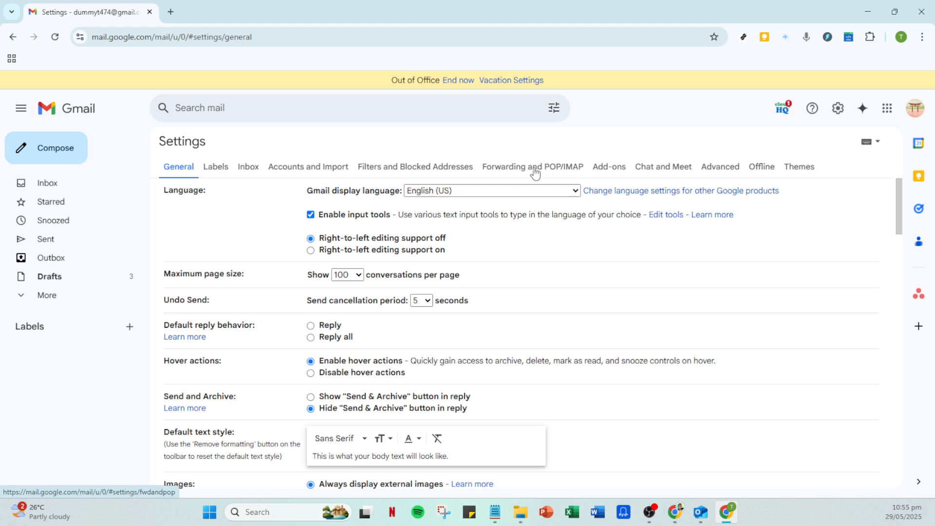
# - Review POP download and IMAP access under 'Forwarding and POP/IMAP', then switch to Outlook
pyautogui.click(532, 167)
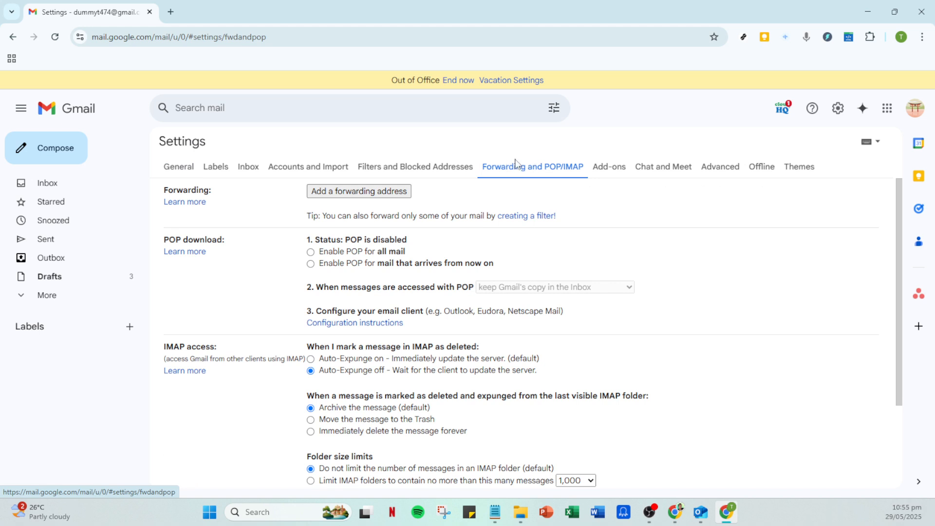
pyautogui.moveTo(230, 258)
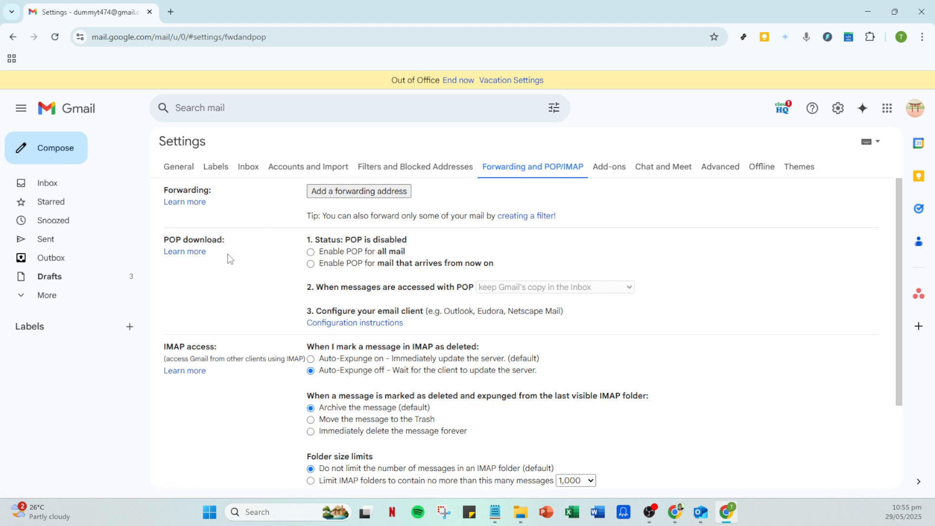
pyautogui.scroll(-3)
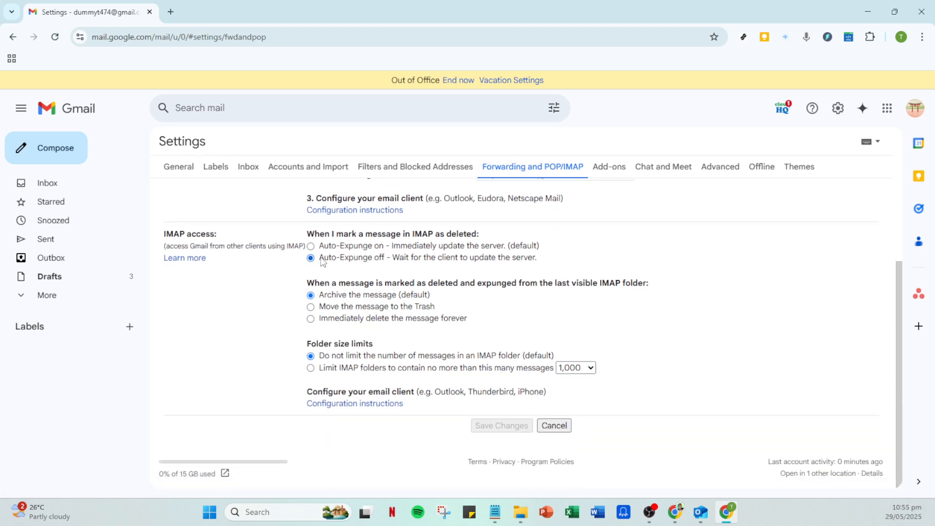
pyautogui.moveTo(227, 245)
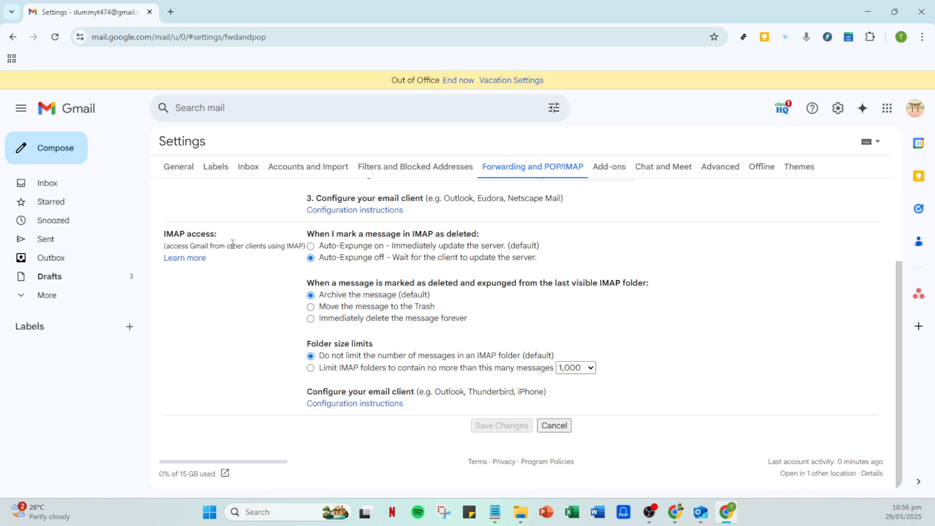
pyautogui.moveTo(236, 213)
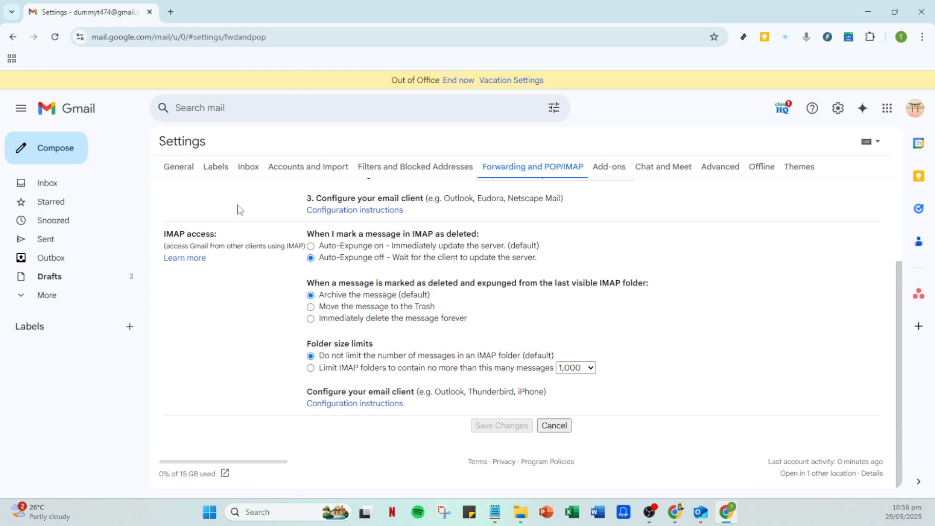
pyautogui.moveTo(414, 306)
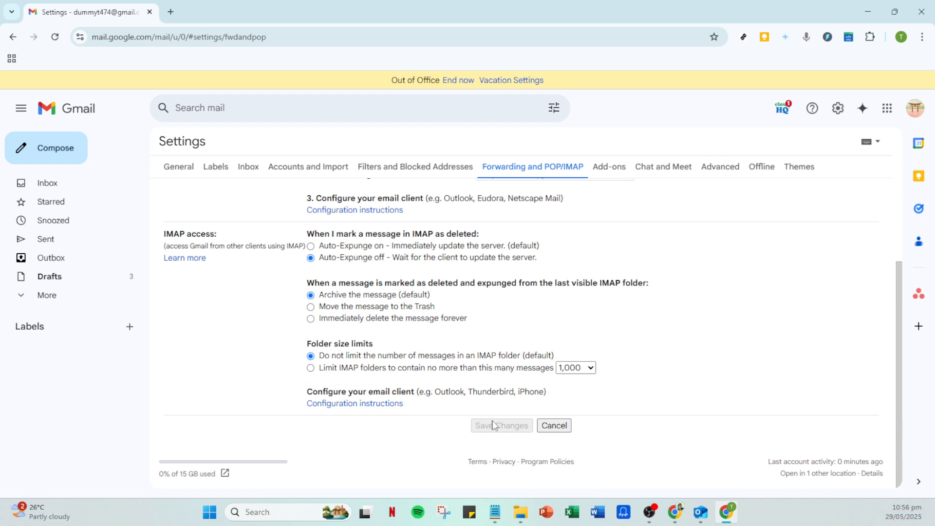
pyautogui.moveTo(495, 408)
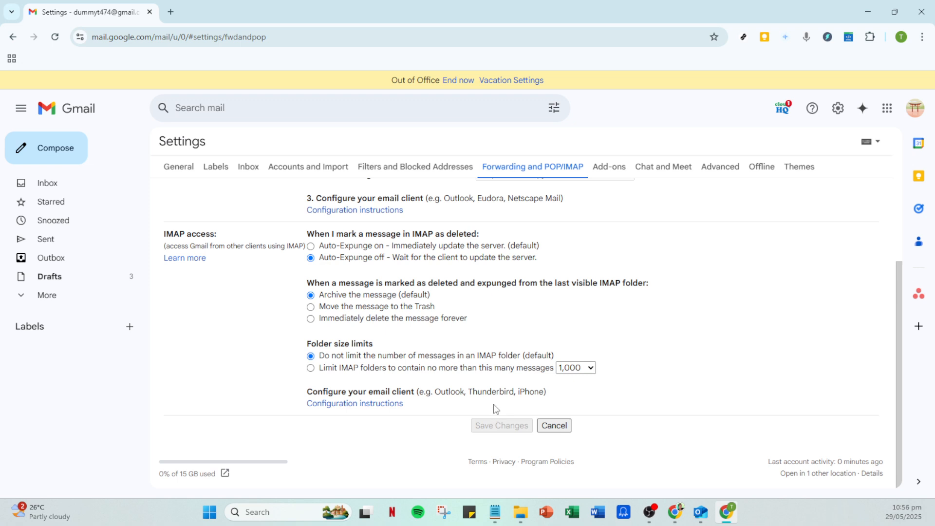
pyautogui.moveTo(518, 411)
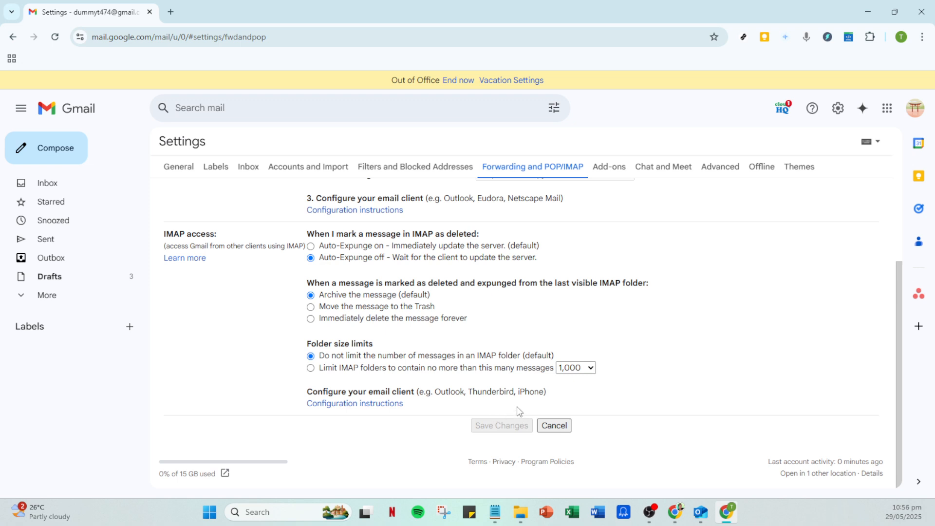
pyautogui.moveTo(517, 406)
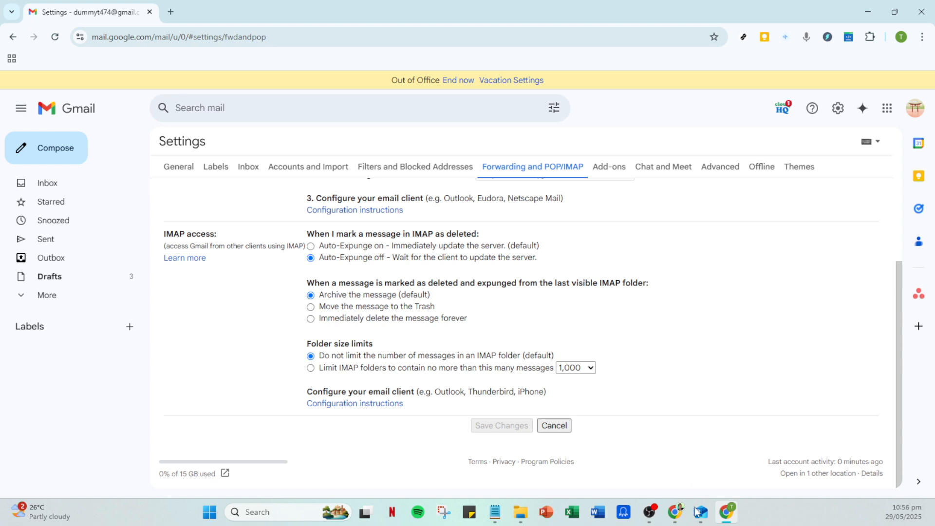
pyautogui.click(700, 512)
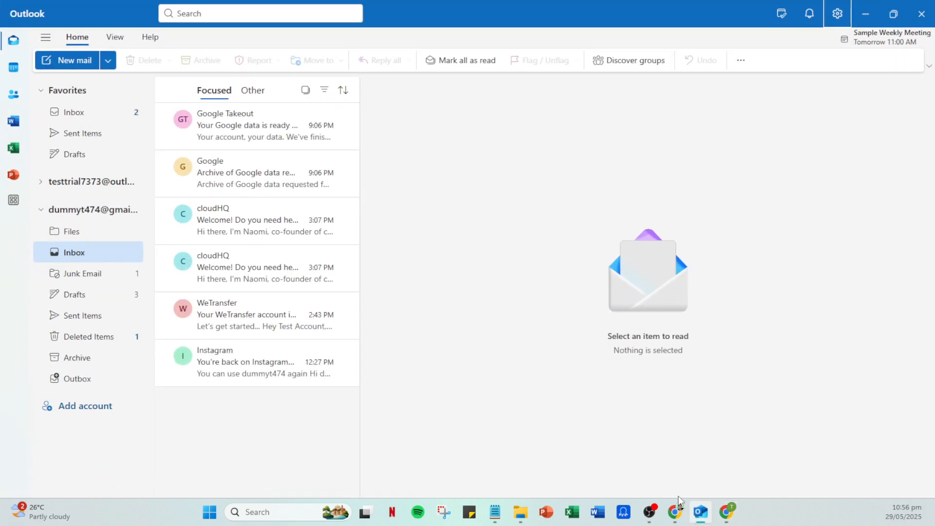
pyautogui.moveTo(531, 394)
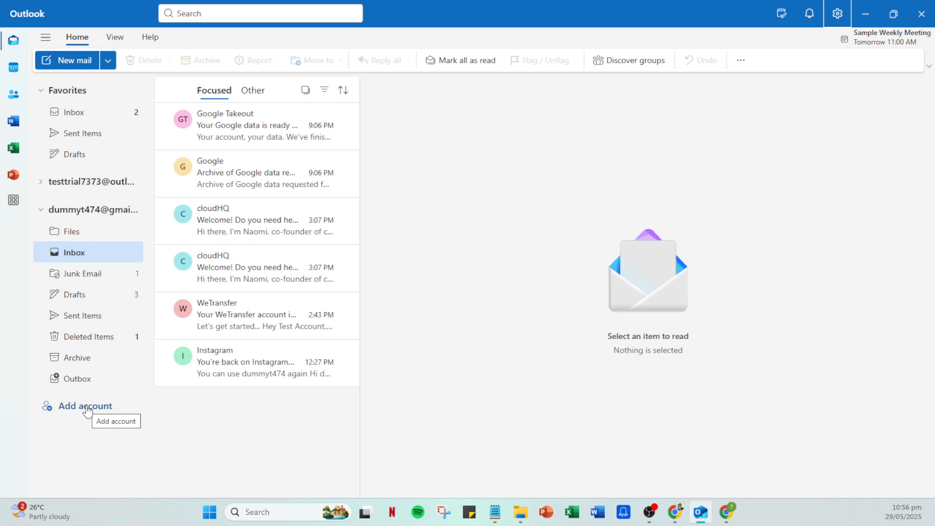
# - Start 'Add account' from the Outlook folder pane
pyautogui.click(85, 406)
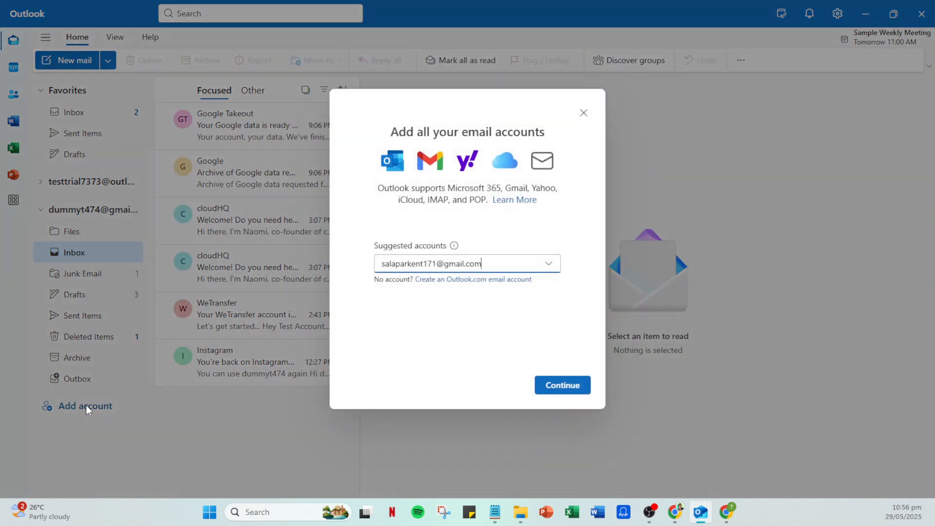
# - Select the second suggested Gmail address, which Outlook warns has already been added
pyautogui.click(549, 264)
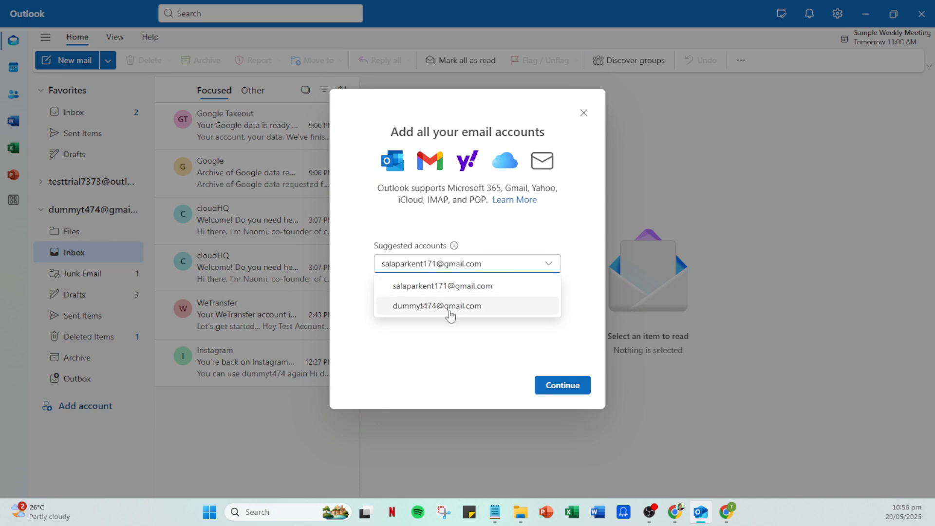
pyautogui.click(437, 305)
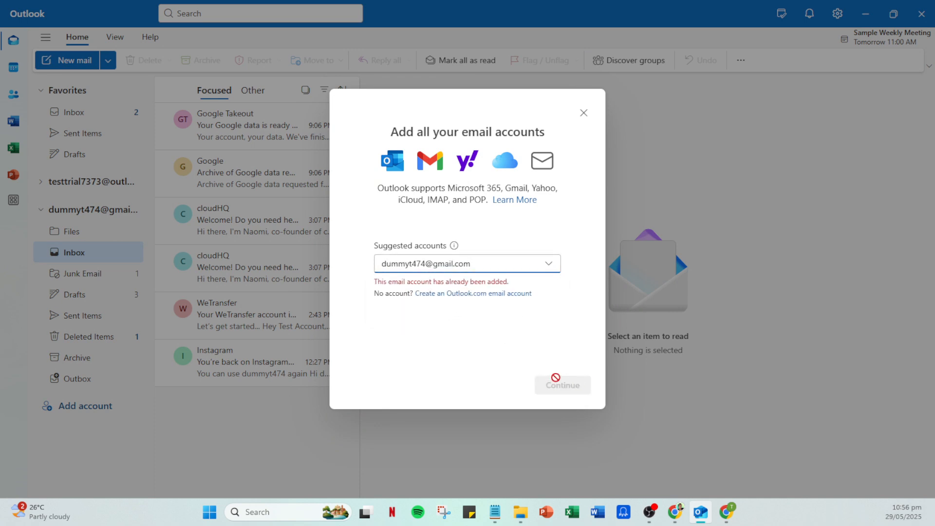
pyautogui.moveTo(583, 113)
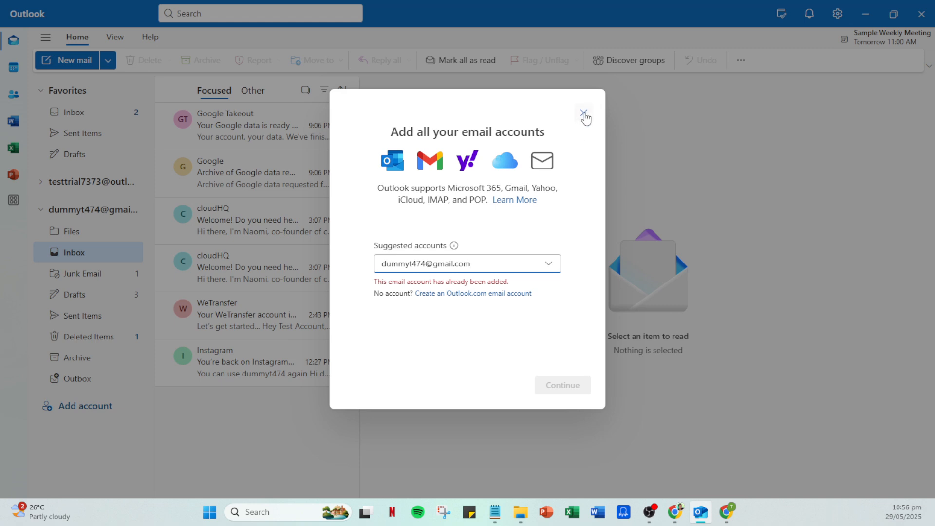
pyautogui.moveTo(582, 112)
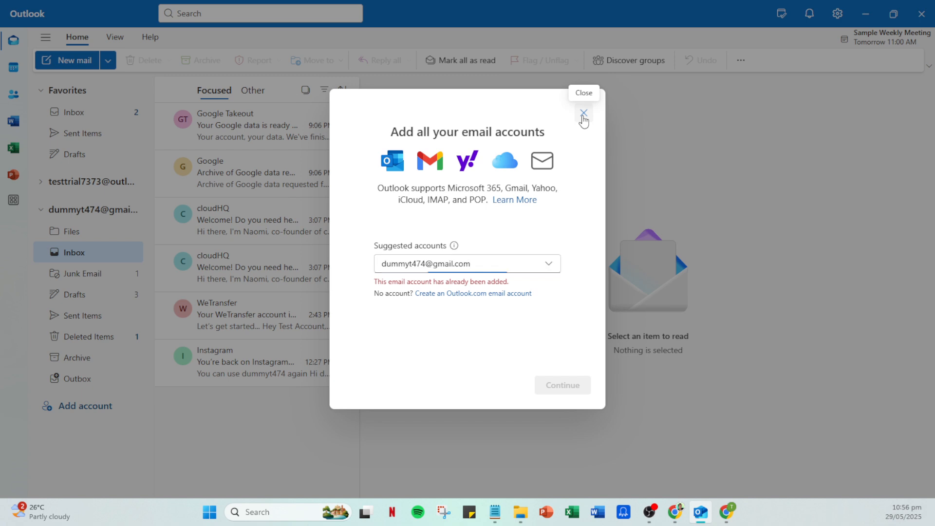
# - Dismiss the 'Add all your email accounts' dialog, returning to the mailbox with the Gmail folders
pyautogui.click(583, 113)
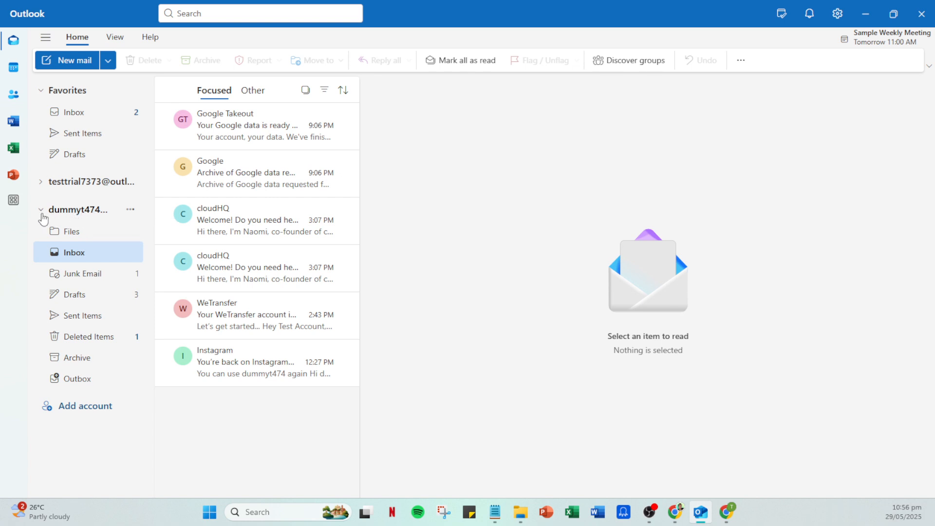
pyautogui.moveTo(75, 220)
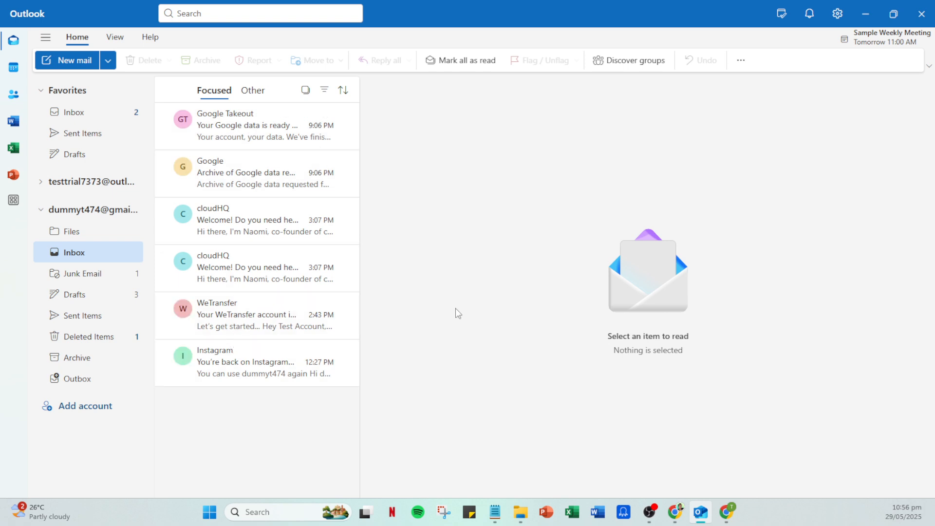
pyautogui.moveTo(573, 301)
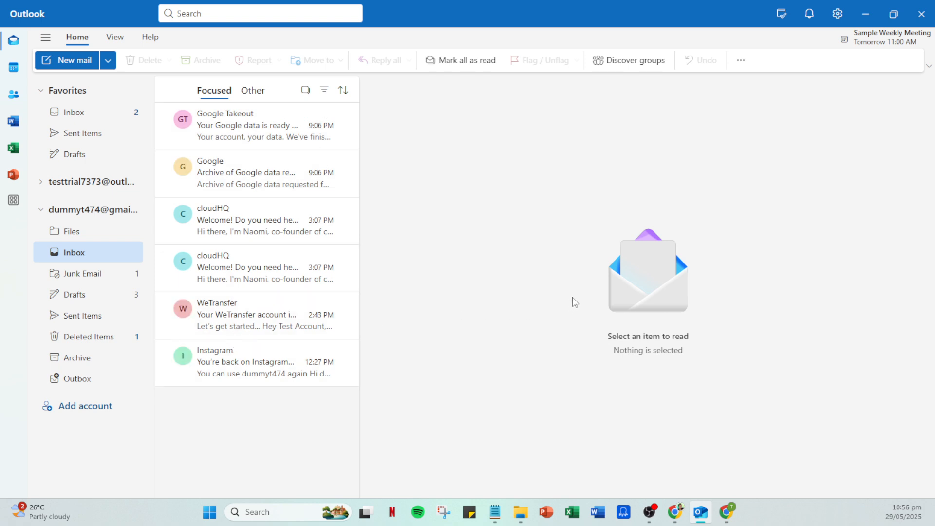